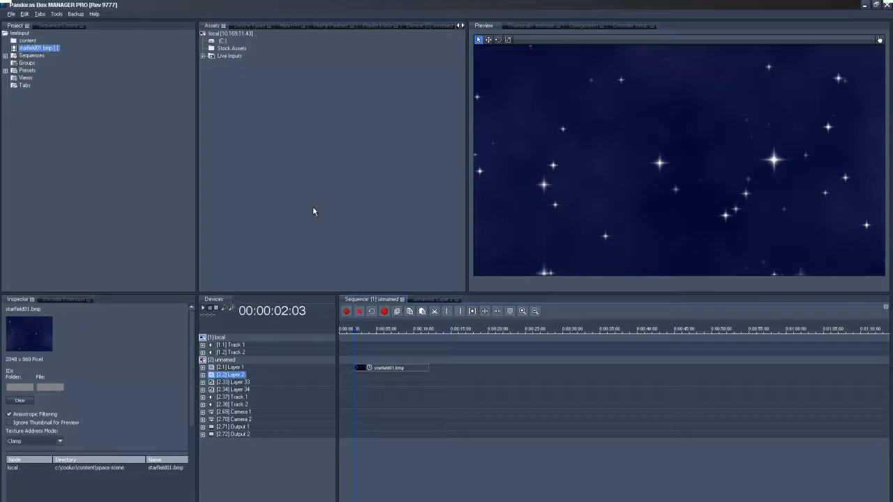
mouse_move(240, 136)
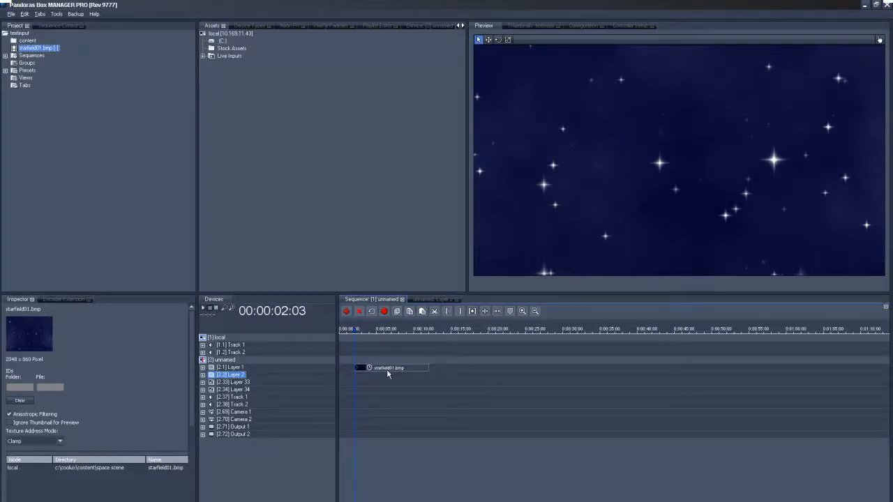
mouse_move(572, 193)
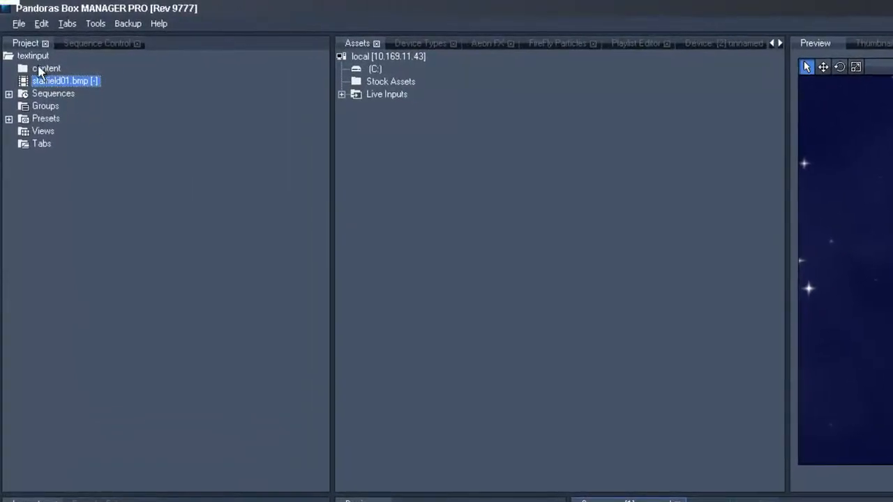
mouse_move(36, 63)
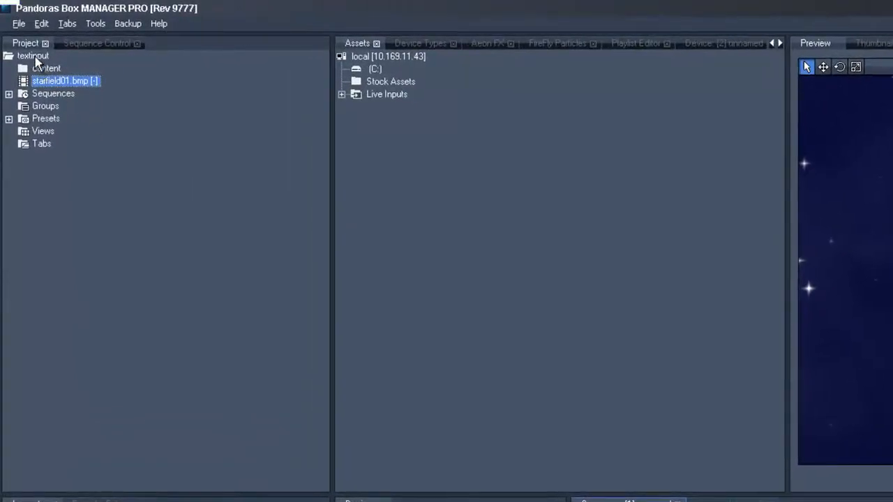
Add a new Text resource under the Content folder of the project tree
right_click(33, 55)
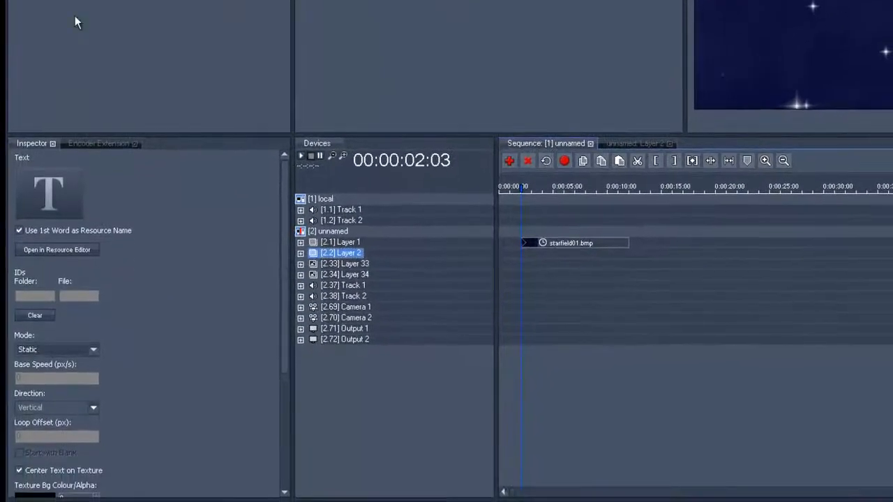
mouse_move(50, 260)
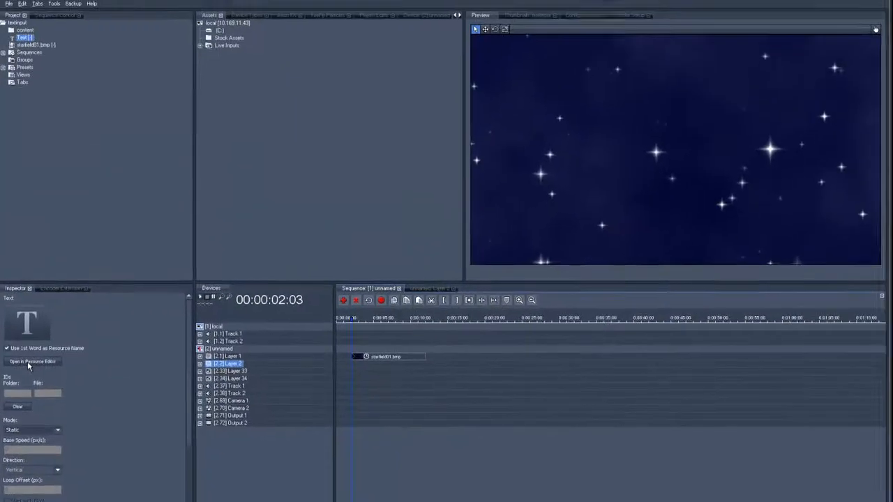
Open the text resource in the Resource Editor and begin typing 'This is a test Text'
click(31, 361)
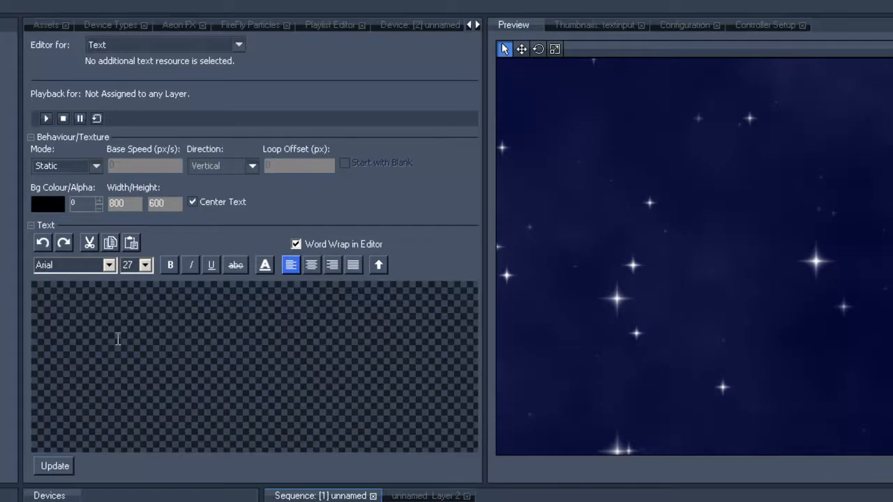
text(This)
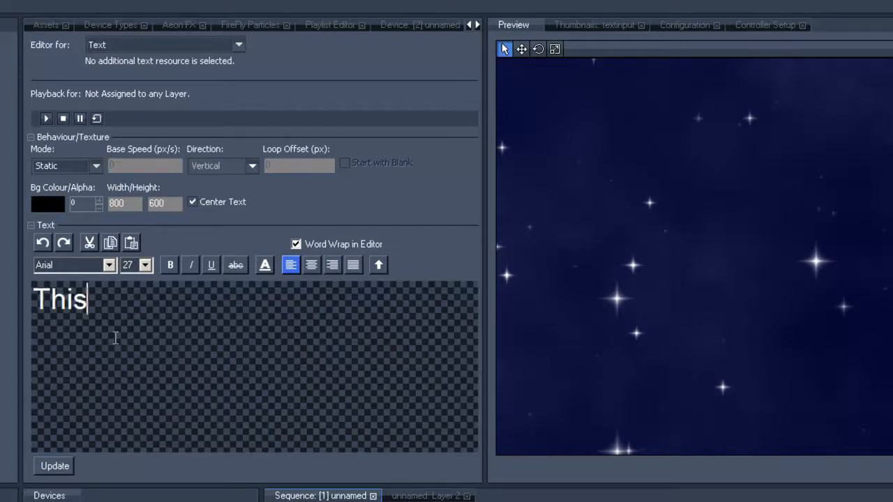
text(is a test Text)
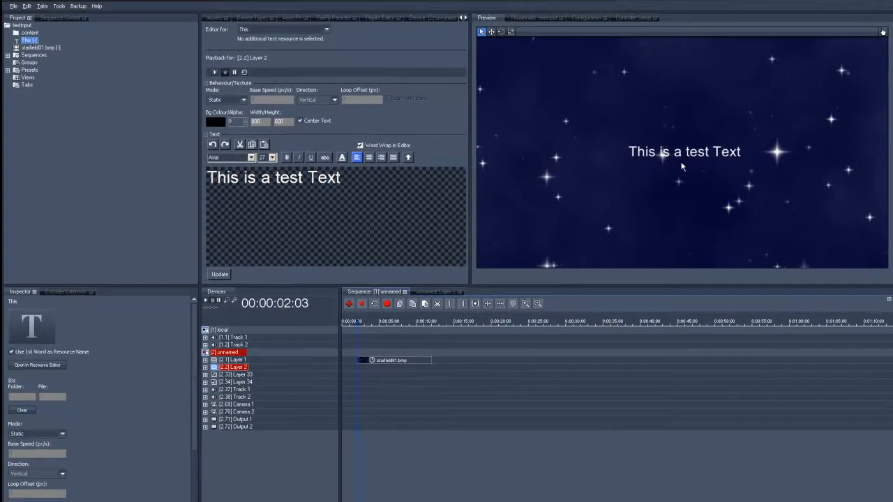
mouse_move(328, 195)
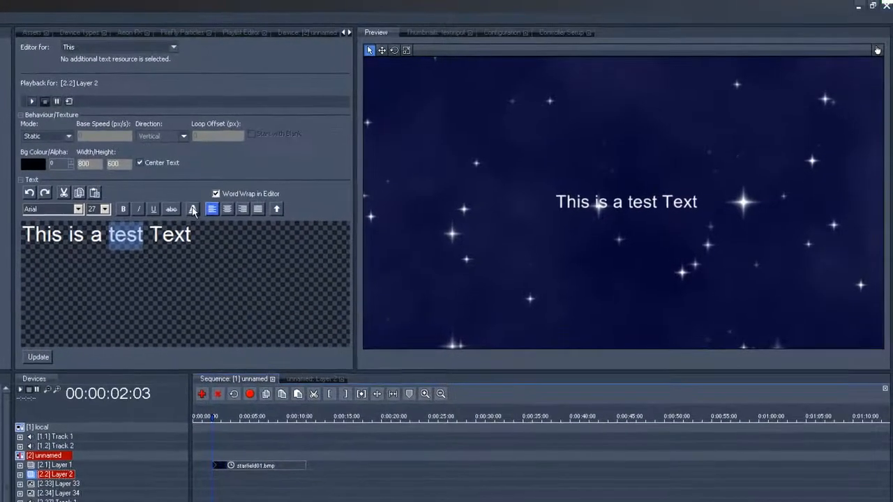
Colour the word 'test' red and insert 'coolux ' before it, updating the preview each time
click(193, 209)
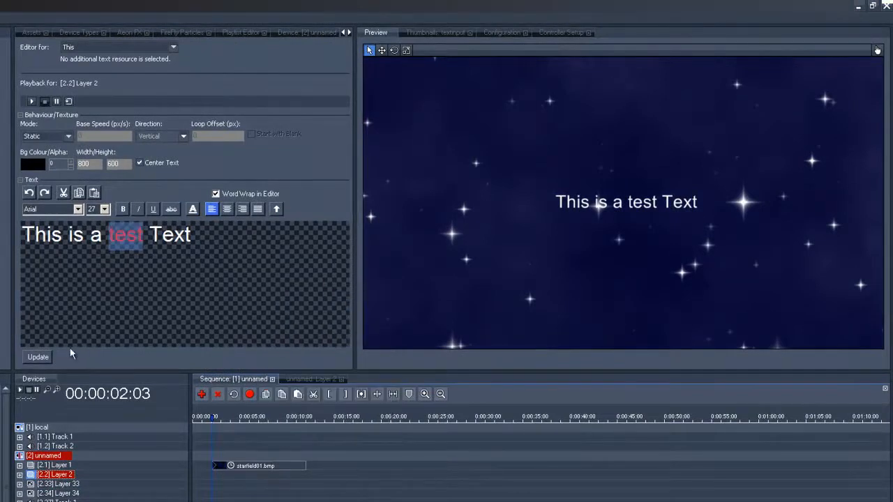
click(38, 357)
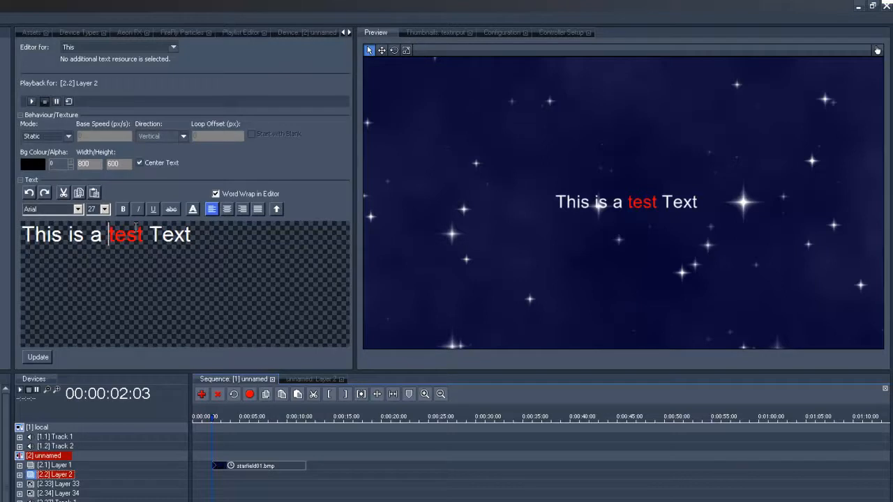
text(coolux)
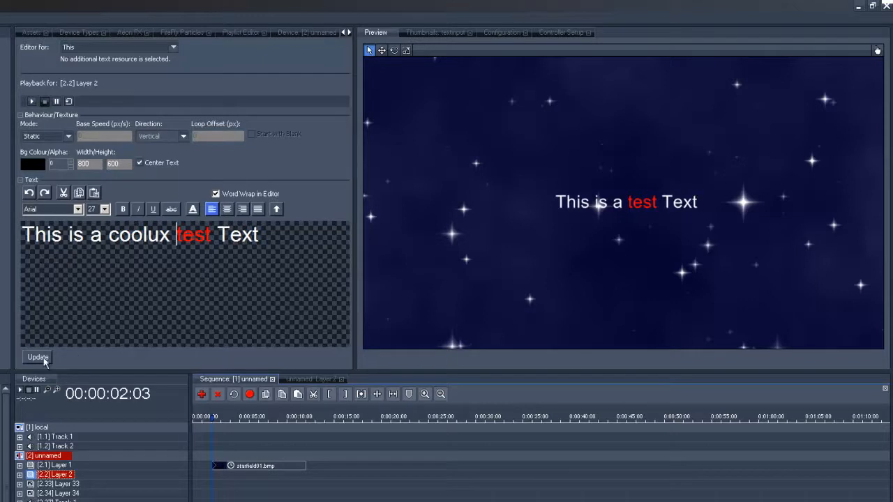
click(38, 357)
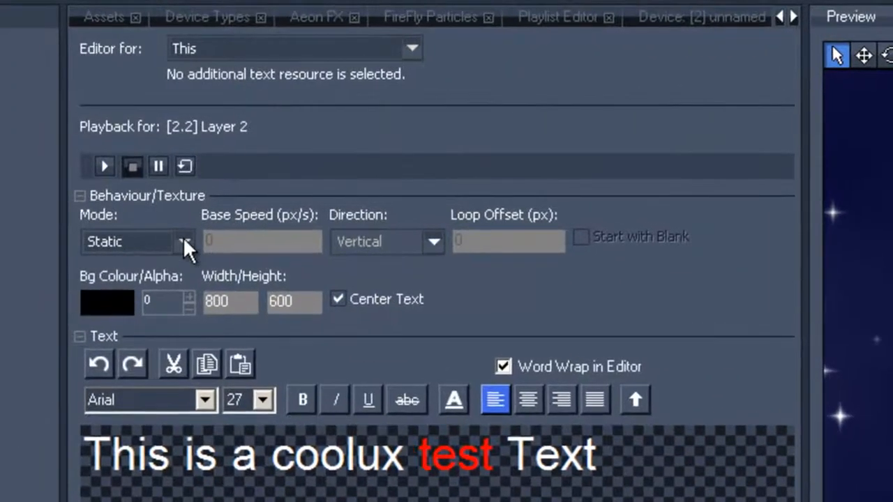
Set the text behaviour Mode to Scrolling, Vertical direction, with Base Speed 100 px/s
click(183, 241)
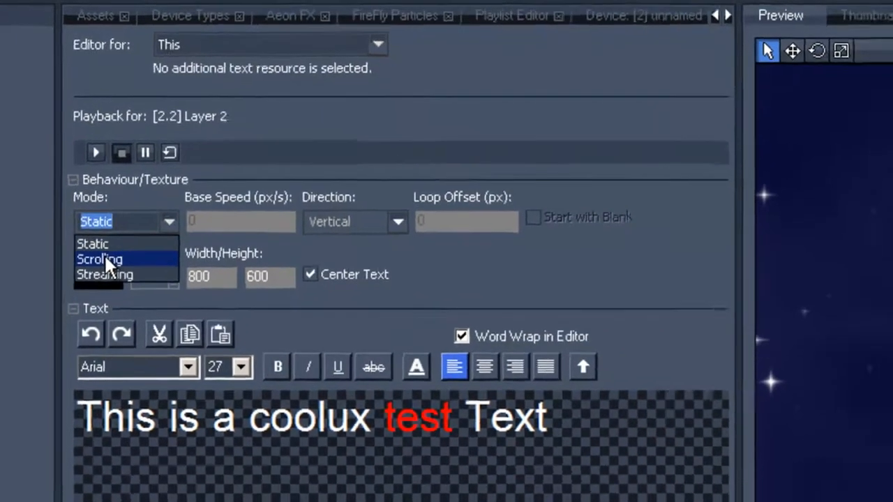
click(101, 258)
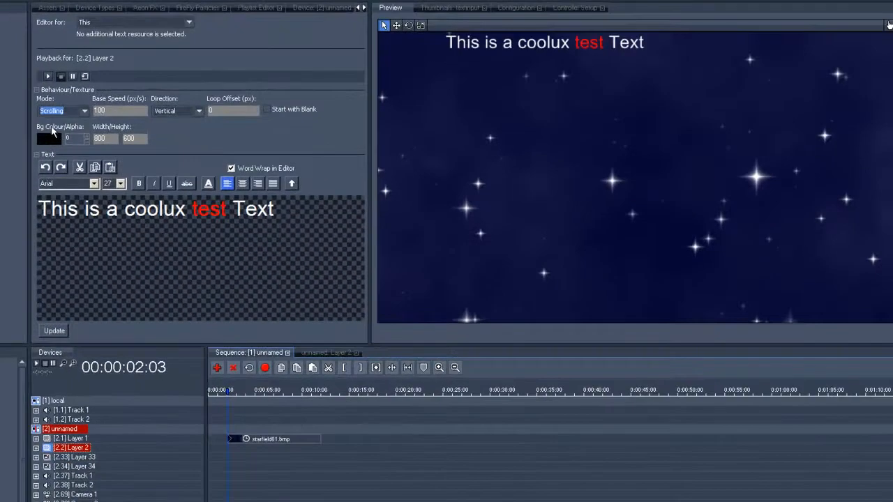
click(47, 75)
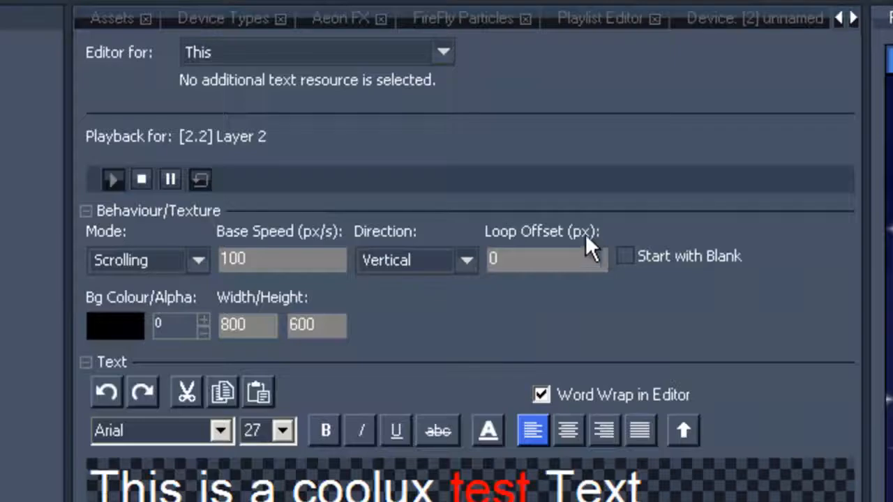
text(100)
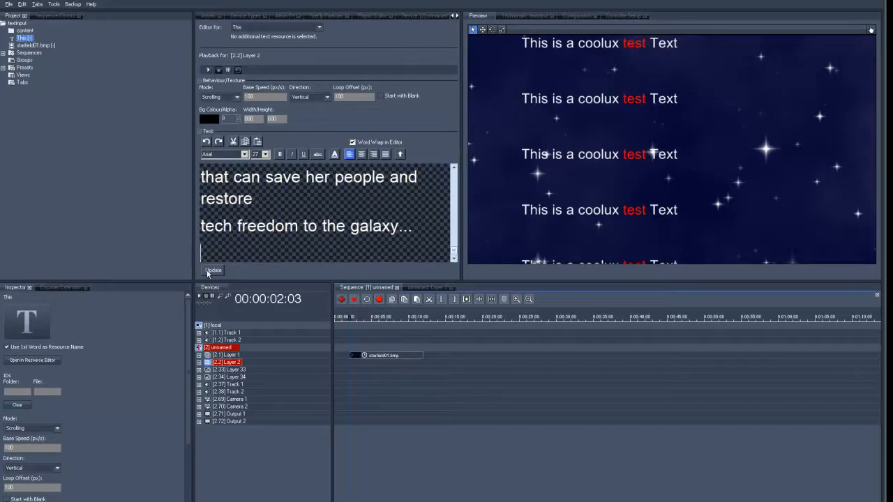
Apply the pasted multi-line galaxy story so it crawls upward over the starfield
click(212, 271)
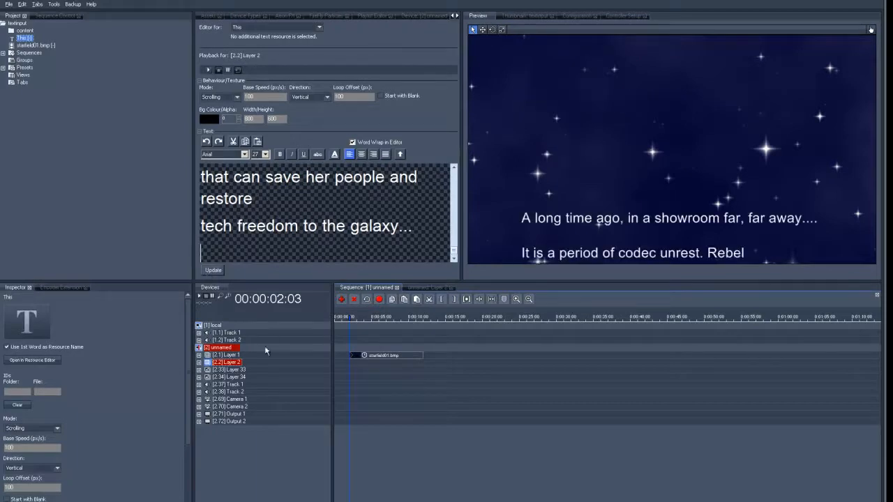
mouse_move(262, 106)
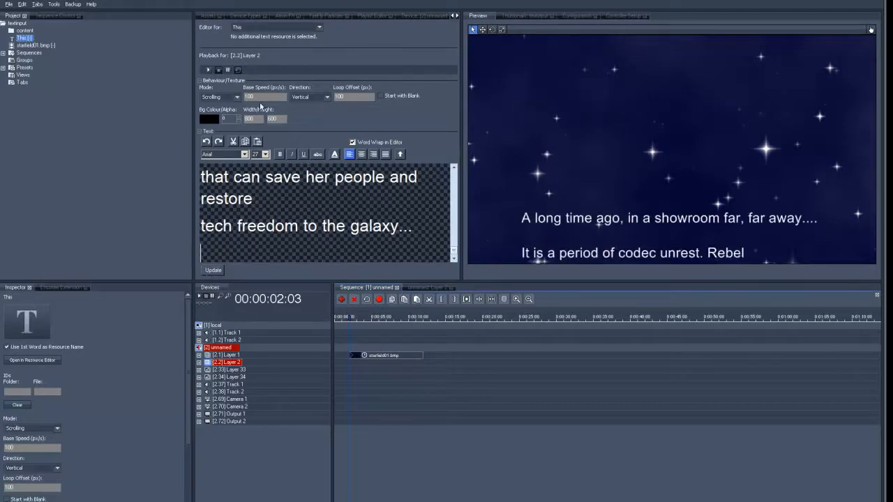